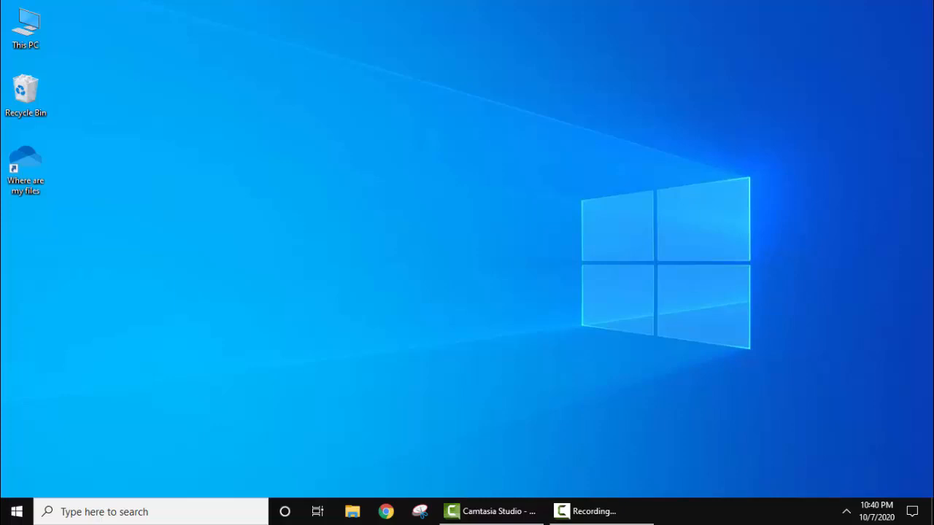
pyautogui.moveTo(632, 290)
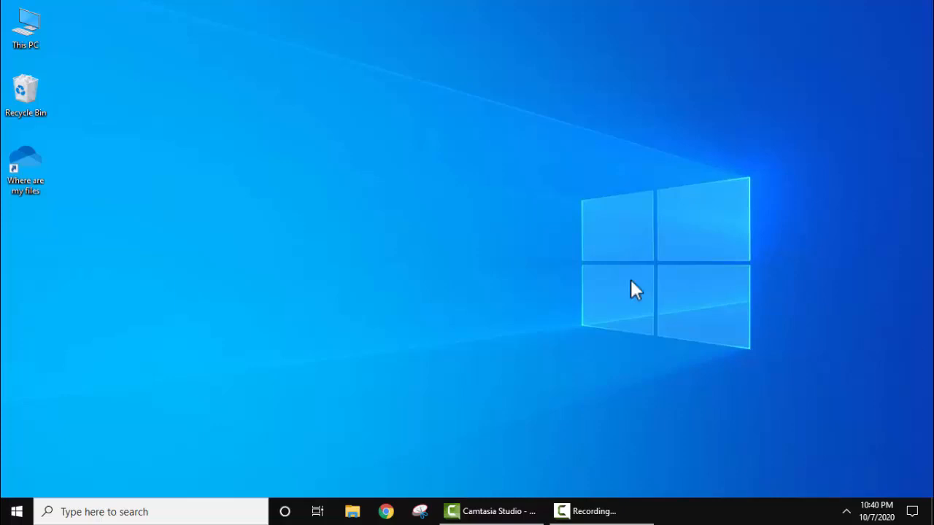
pyautogui.moveTo(386, 511)
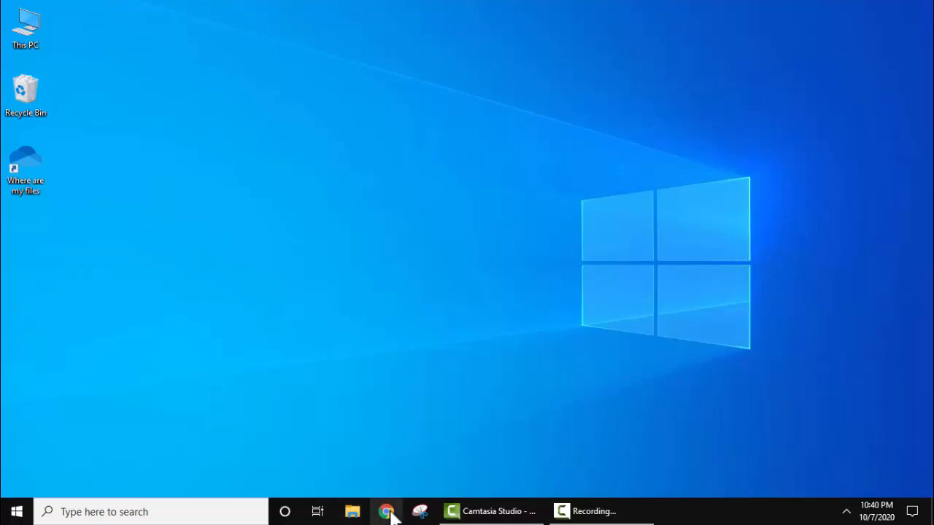
# - Search Google for 'python' in Chrome and go to the official Python.org site
pyautogui.click(381, 512)
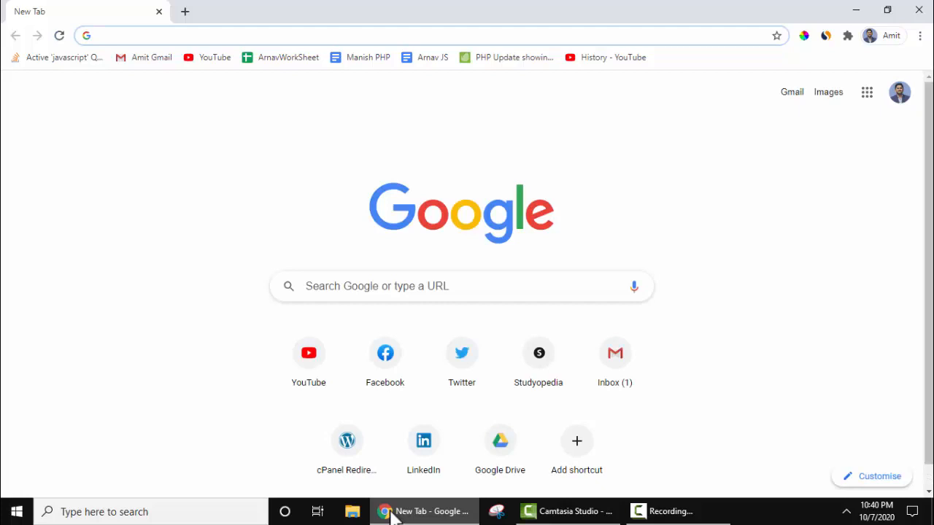
pyautogui.moveTo(524, 295)
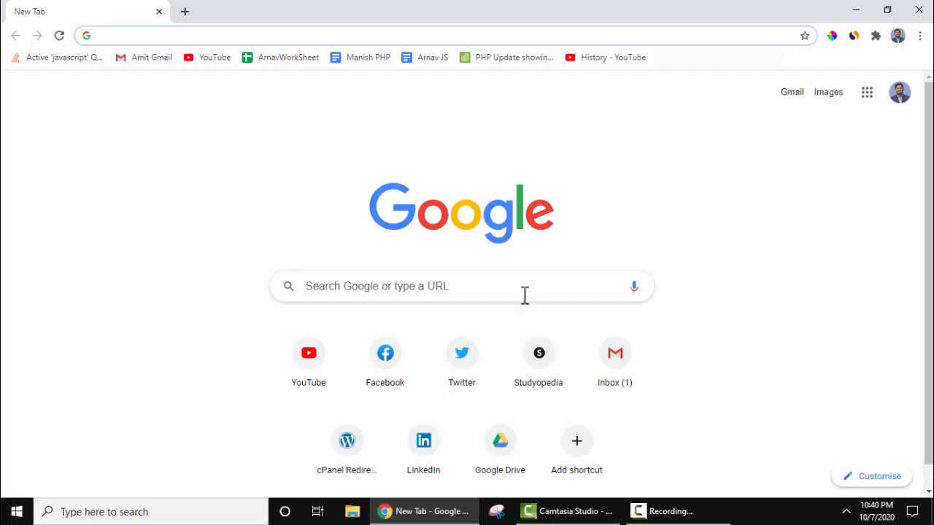
pyautogui.write('python')
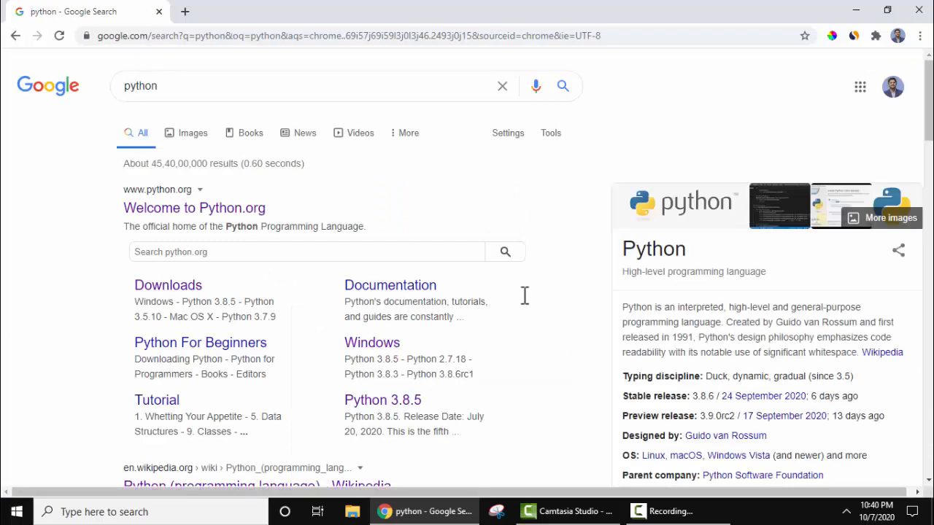
pyautogui.moveTo(265, 222)
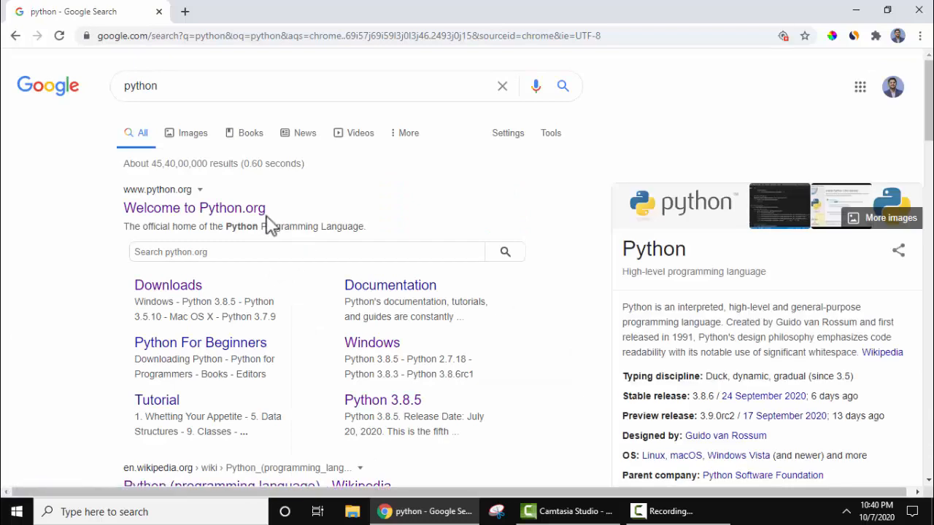
pyautogui.click(194, 208)
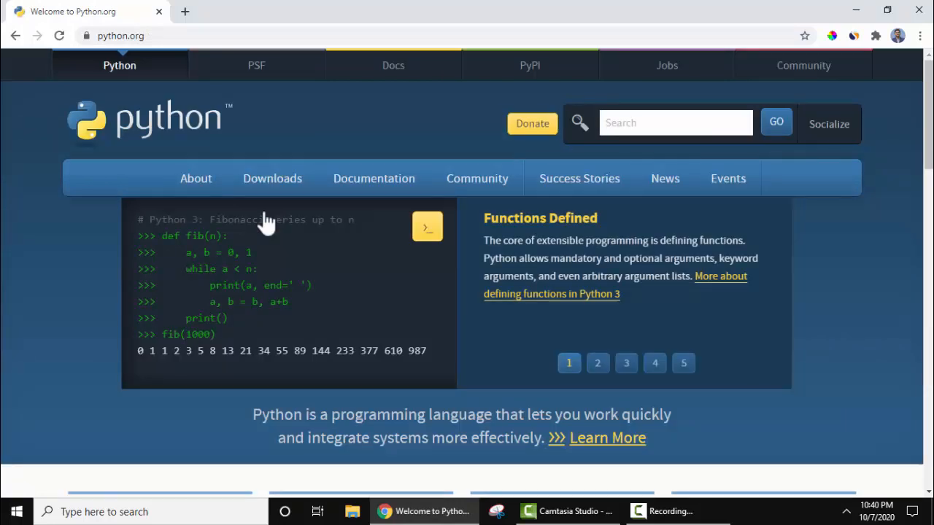
# - Download python-3.9.0-amd64.exe from Downloads, then show the downloaded installer's actions
pyautogui.click(272, 178)
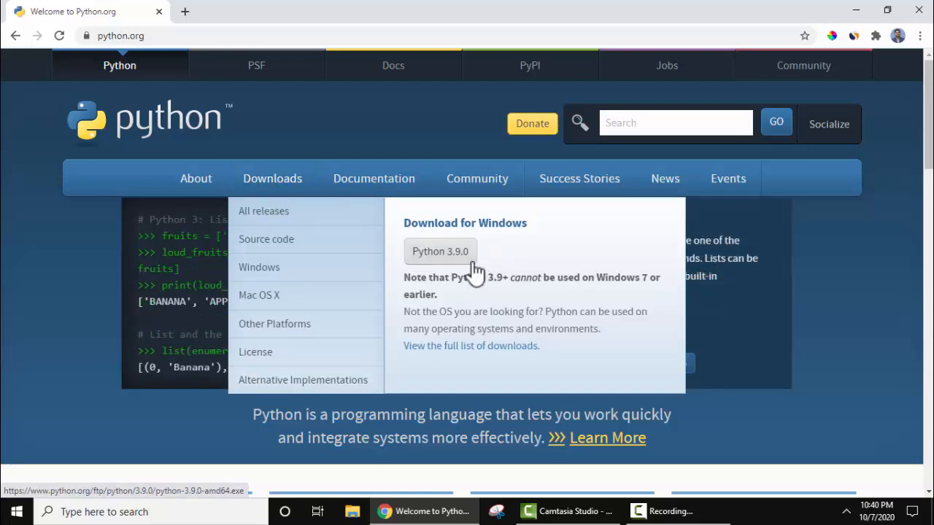
pyautogui.moveTo(487, 312)
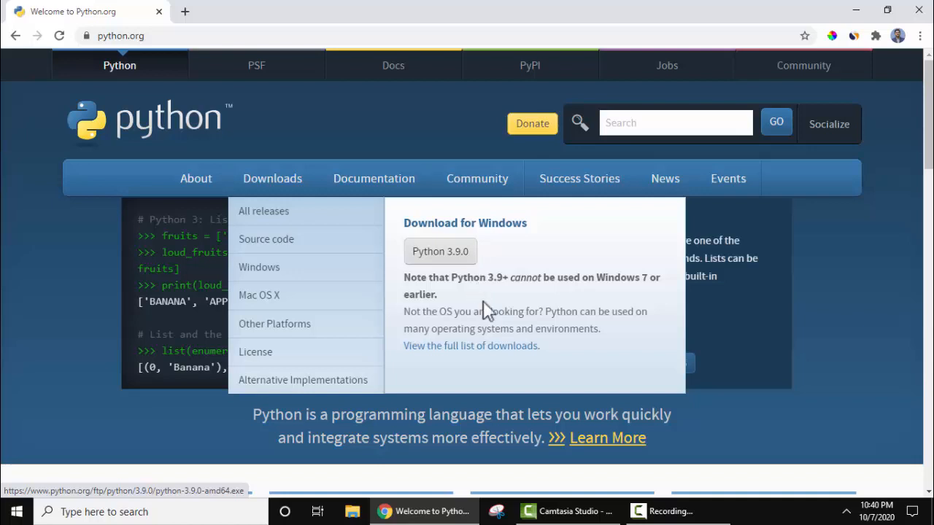
pyautogui.moveTo(514, 355)
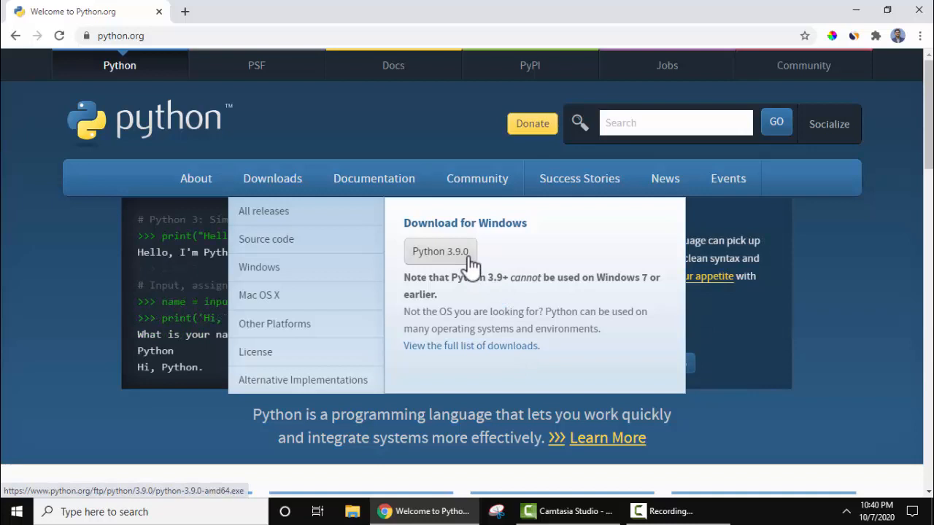
pyautogui.click(440, 251)
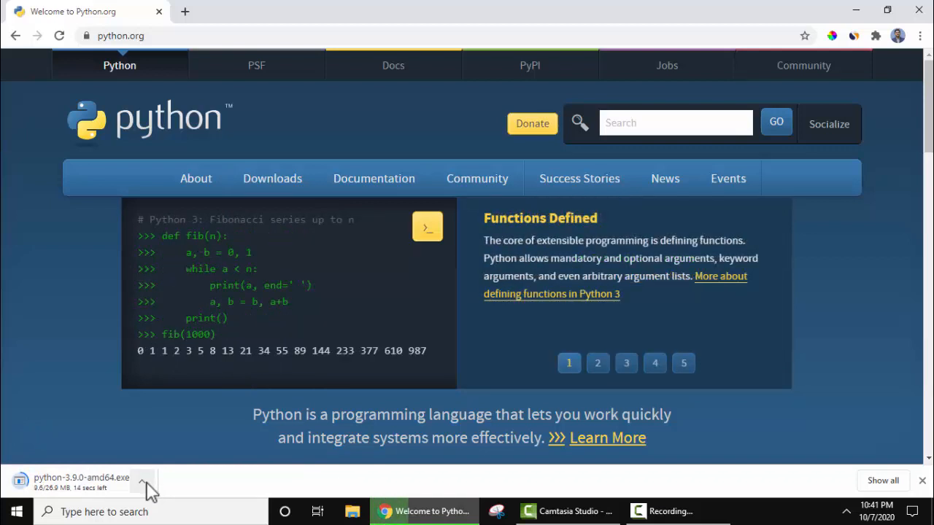
pyautogui.click(626, 362)
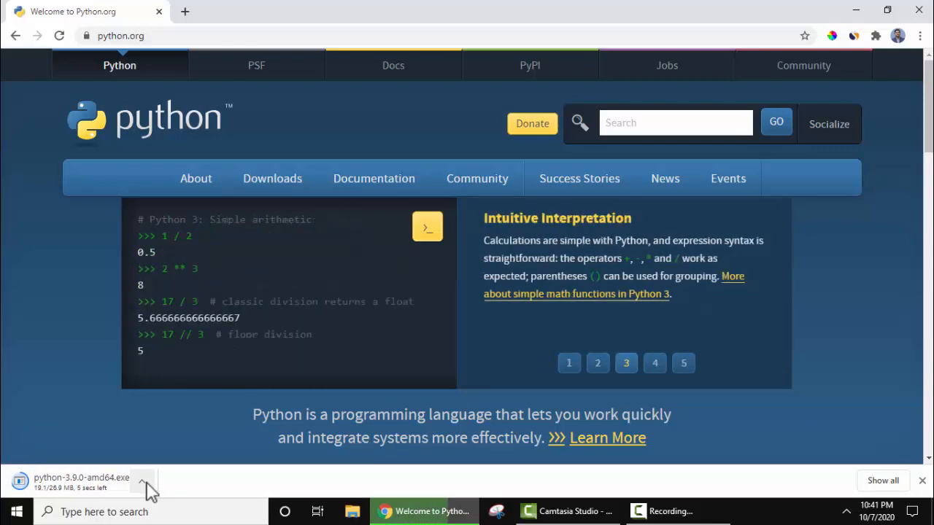
pyautogui.click(683, 363)
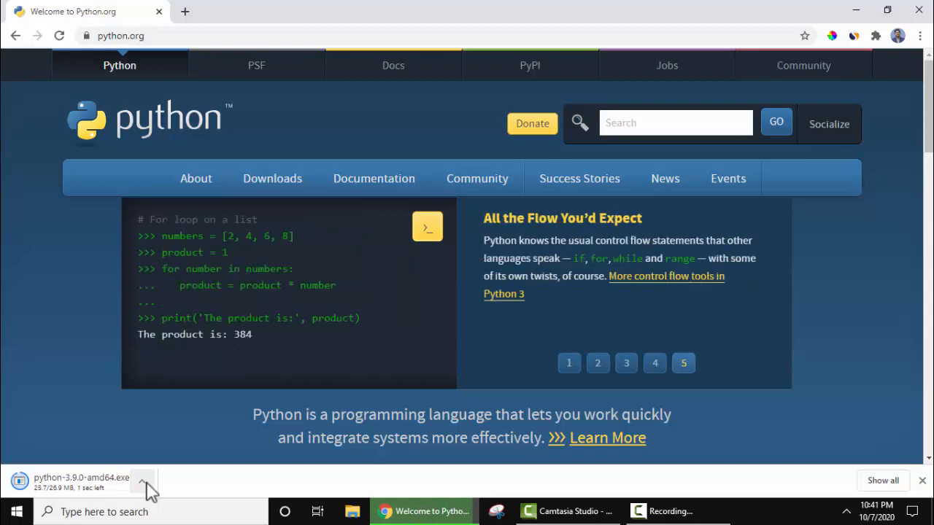
pyautogui.click(598, 362)
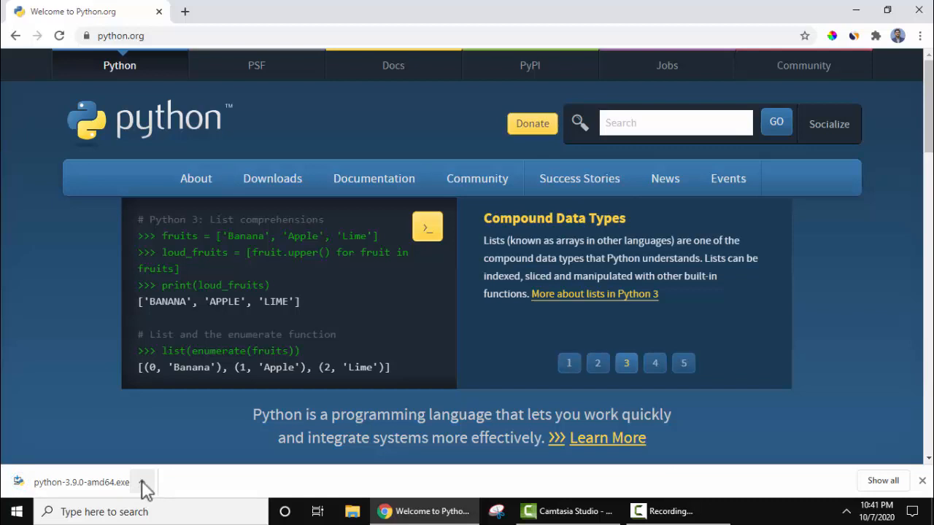
pyautogui.click(143, 482)
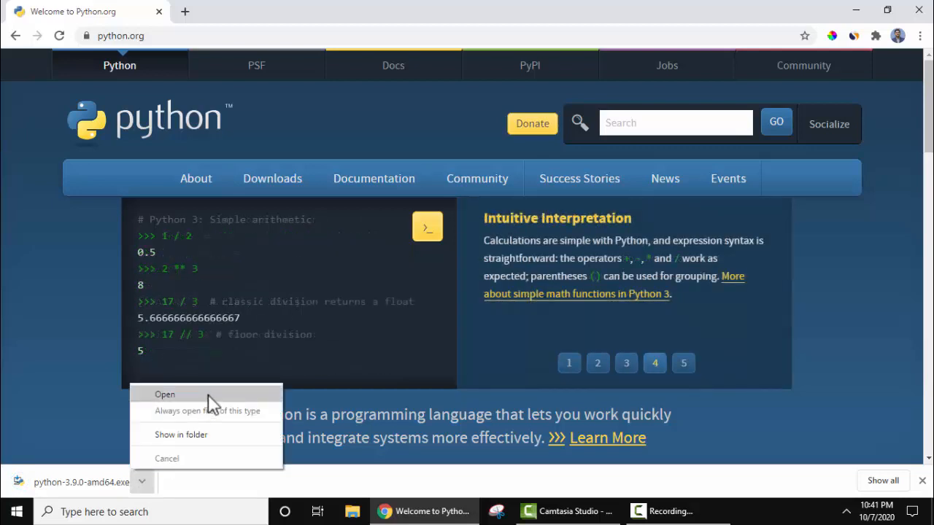
# - Run the downloaded installer and enable 'Add Python 3.9 to PATH'
pyautogui.click(164, 394)
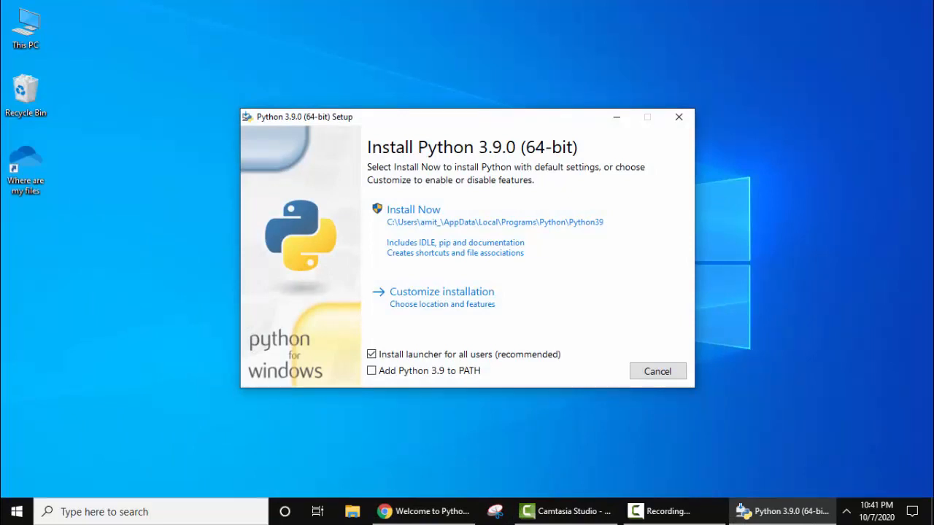
pyautogui.moveTo(585, 162)
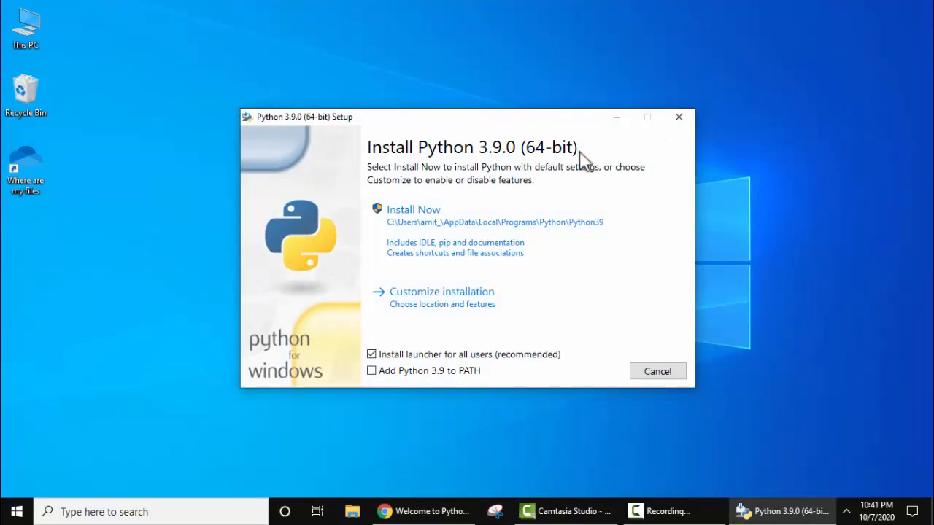
pyautogui.moveTo(402, 223)
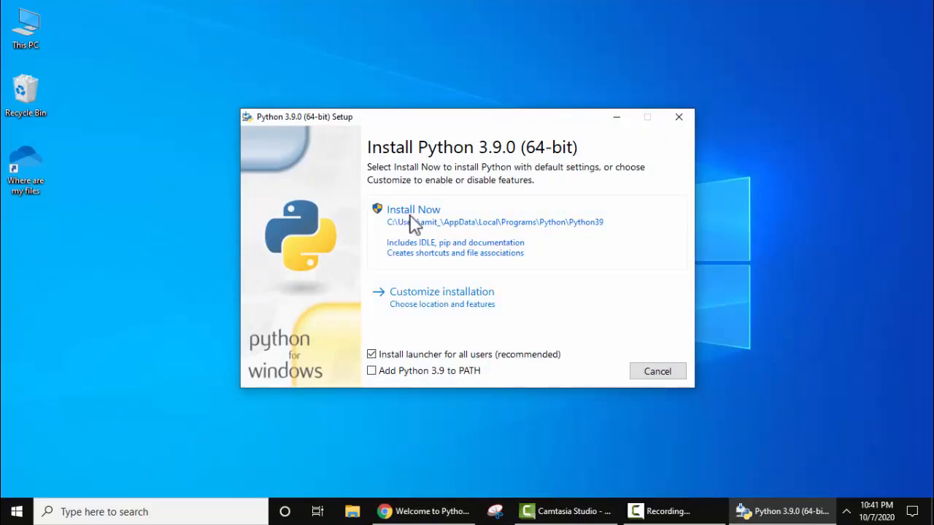
pyautogui.moveTo(503, 316)
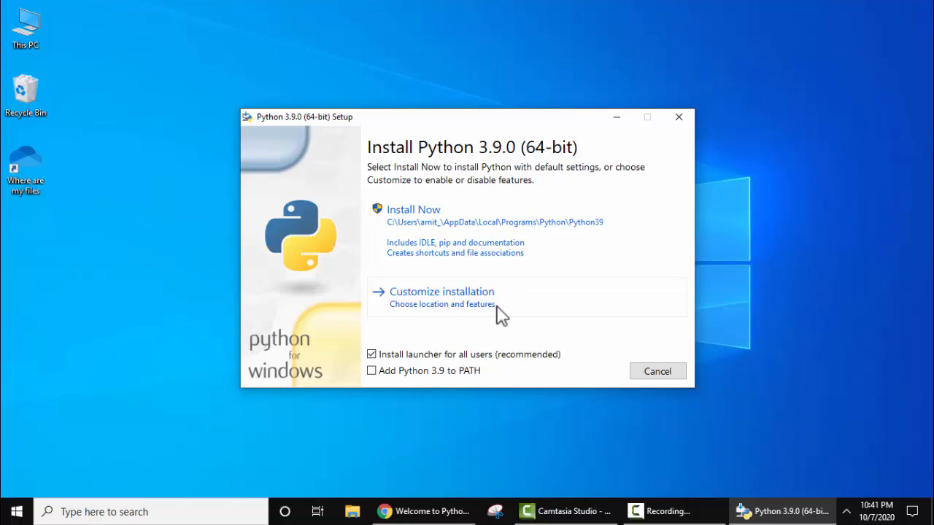
pyautogui.moveTo(517, 329)
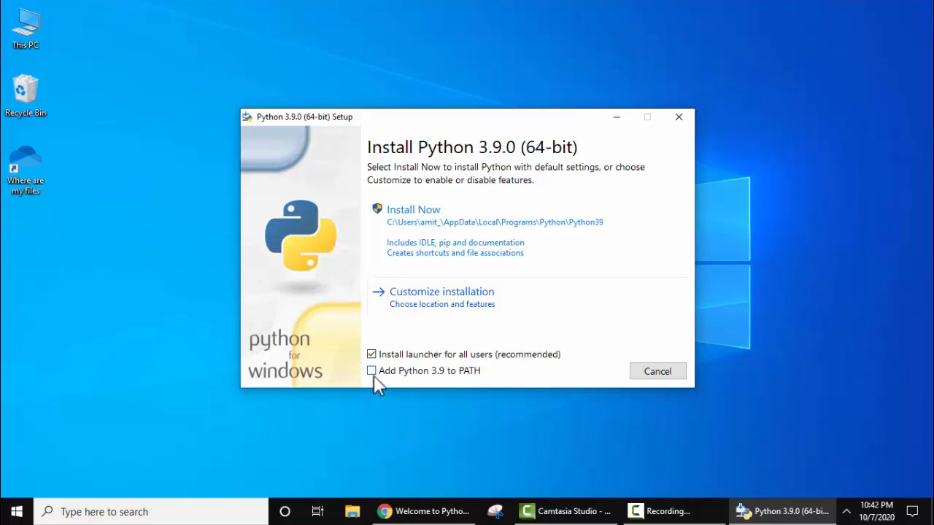
pyautogui.click(372, 371)
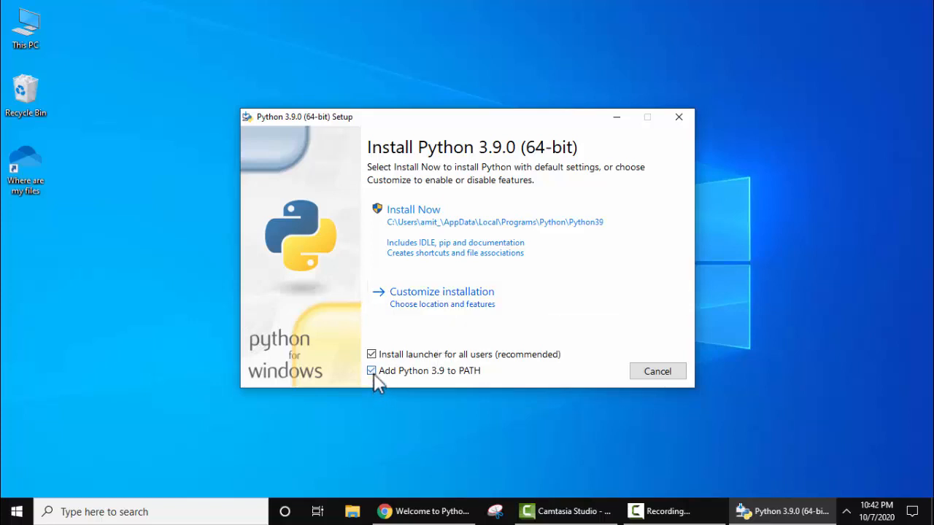
pyautogui.moveTo(520, 305)
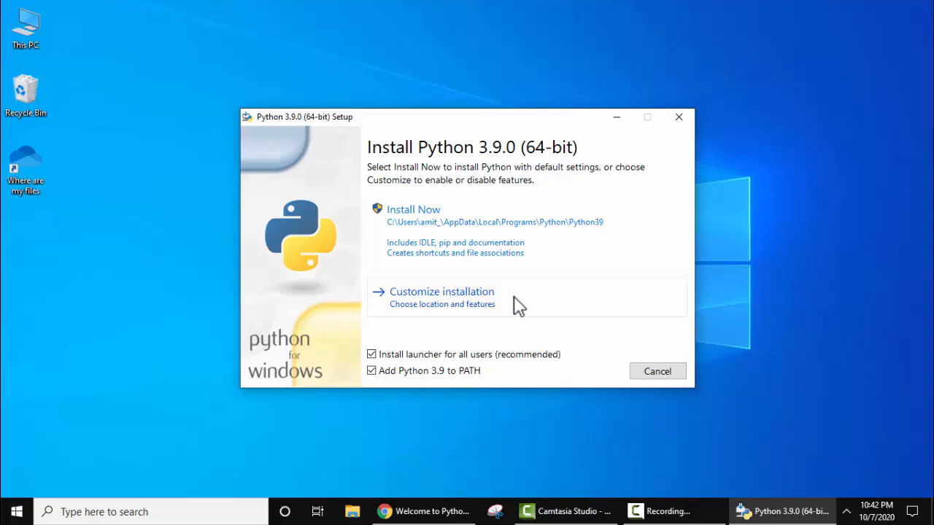
# - Choose 'Customize installation' to reach Optional Features with everything ticked
pyautogui.click(441, 291)
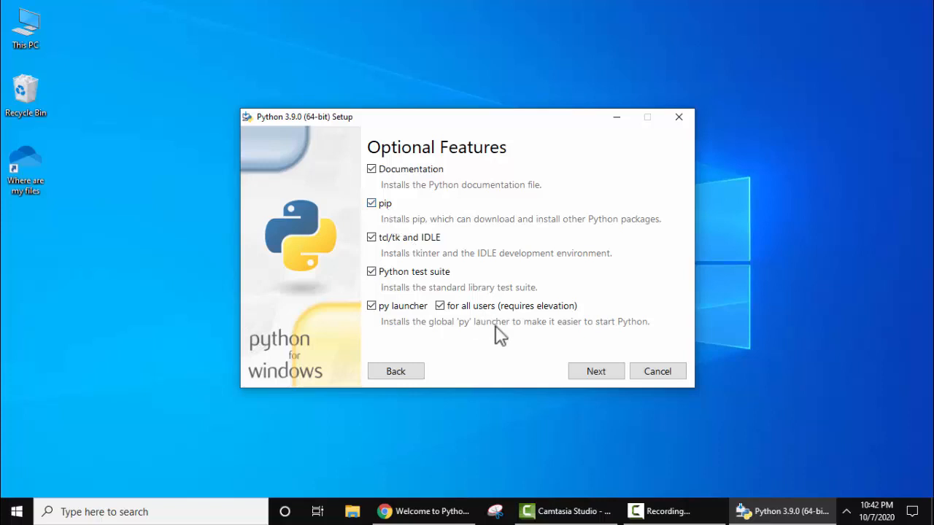
# - Enable 'Install for all users' and keep the install folder C:\Program Files\Python39
pyautogui.click(596, 371)
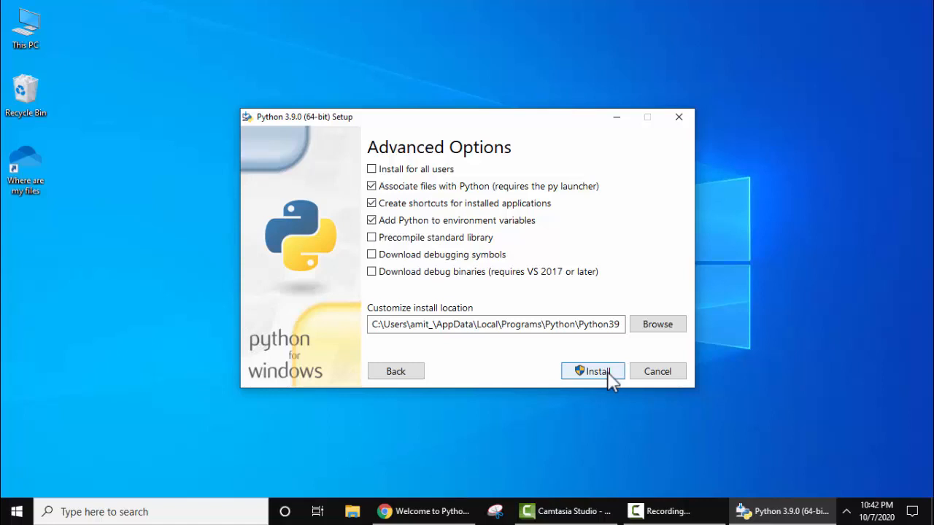
pyautogui.moveTo(378, 180)
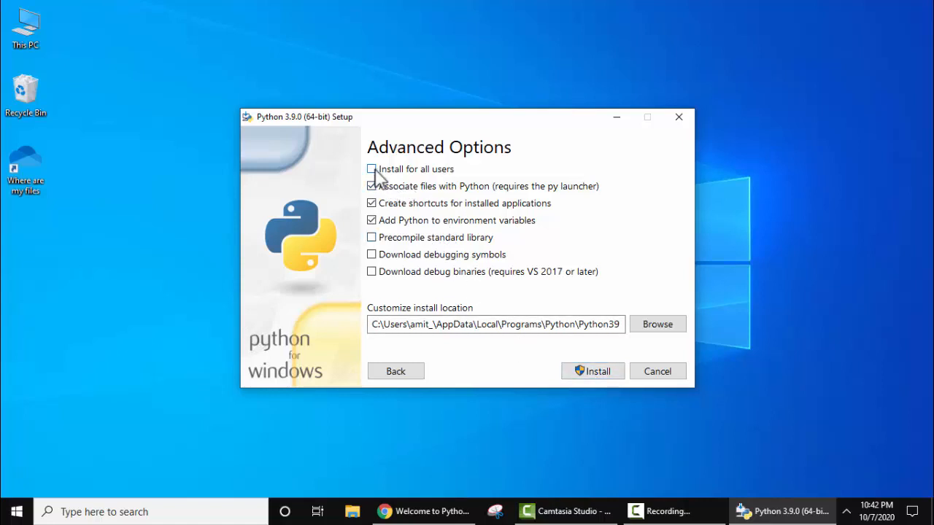
pyautogui.click(372, 168)
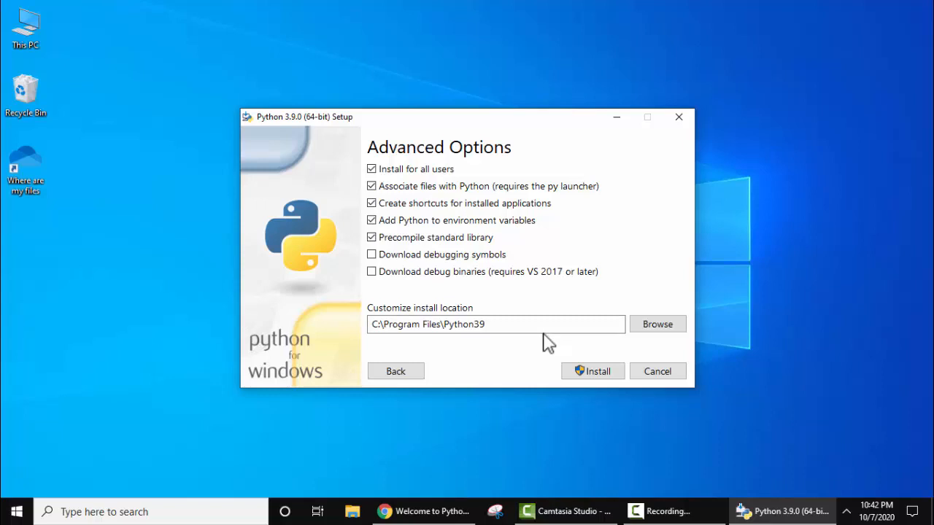
pyautogui.click(491, 324)
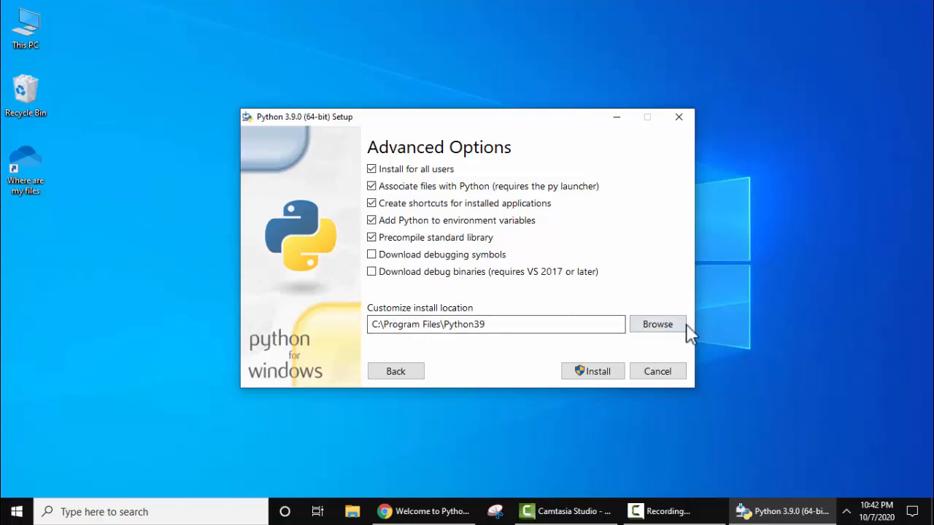
pyautogui.click(657, 324)
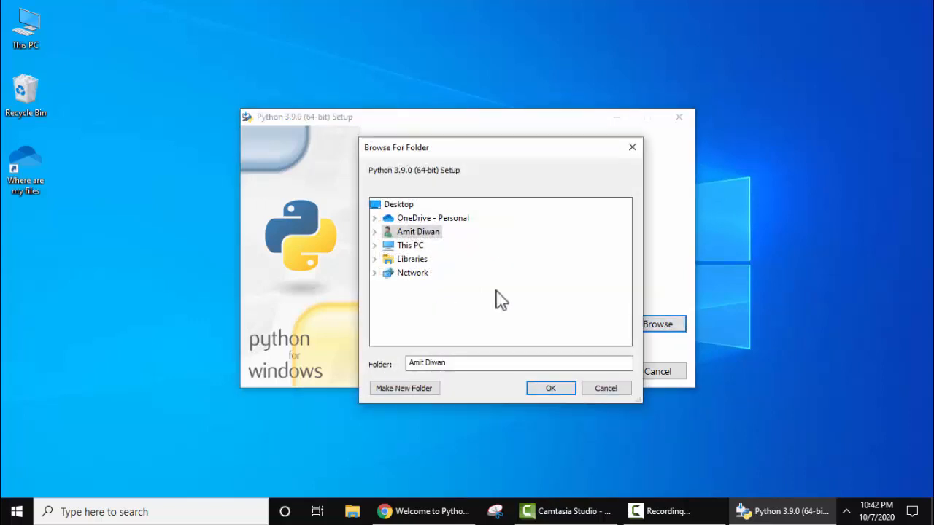
pyautogui.moveTo(470, 256)
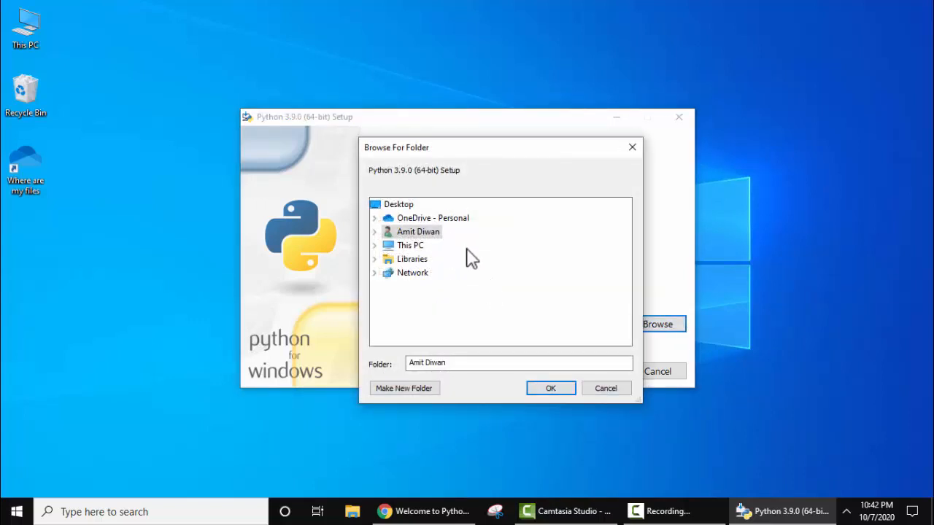
pyautogui.moveTo(576, 329)
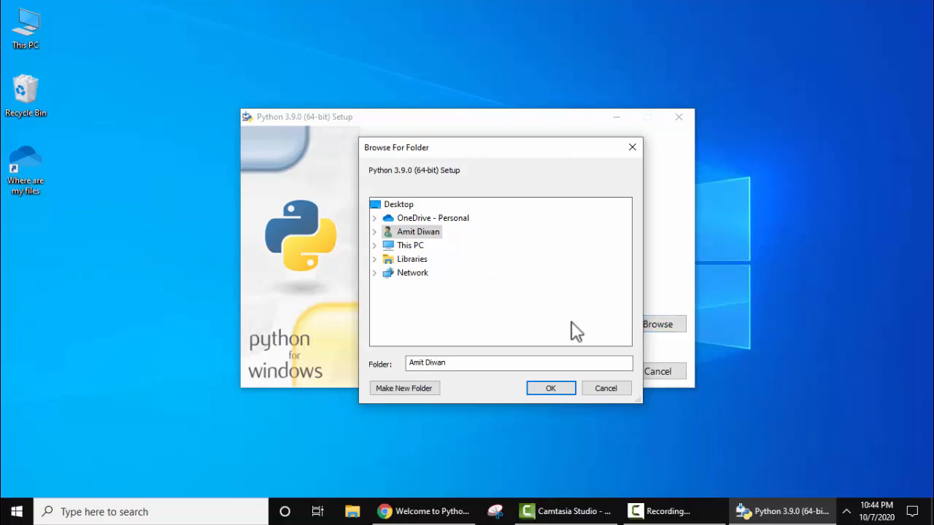
pyautogui.moveTo(611, 393)
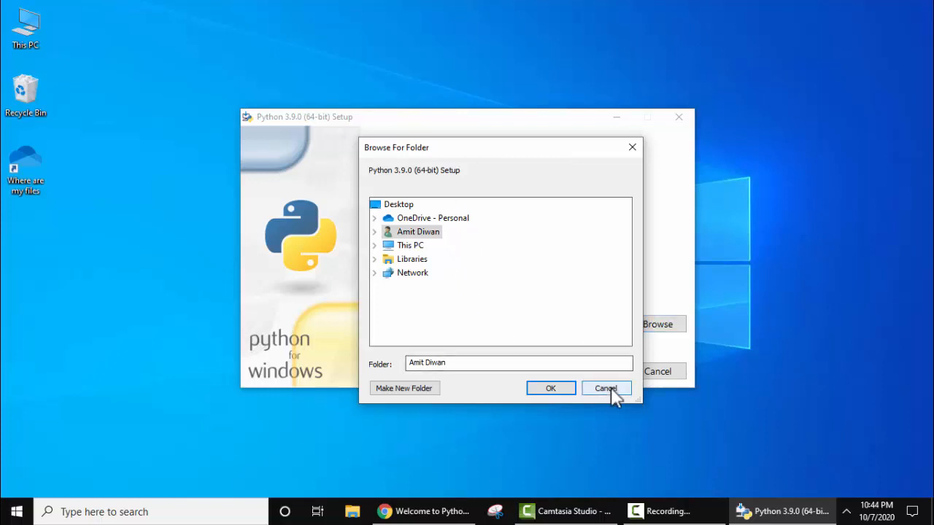
pyautogui.click(606, 388)
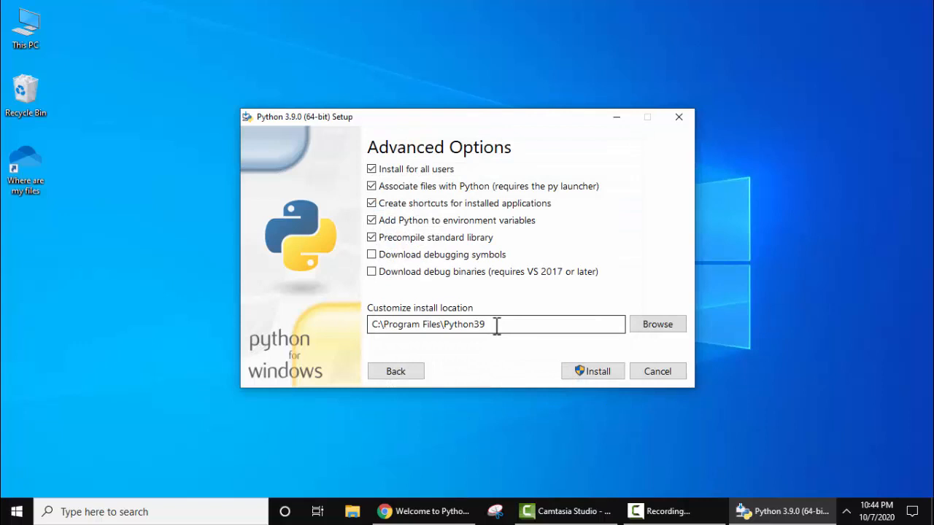
# - Install Python 3.9.0, then close the setup once it reports success
pyautogui.click(592, 371)
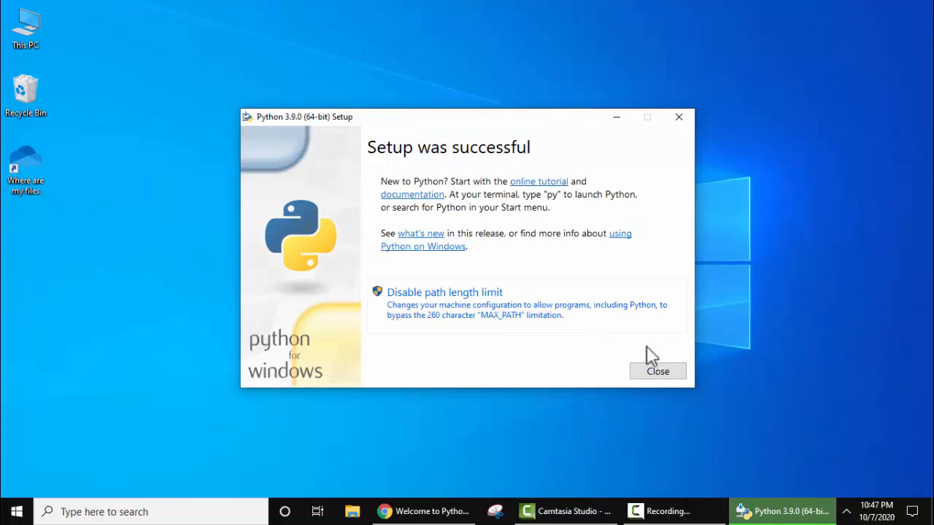
pyautogui.click(658, 371)
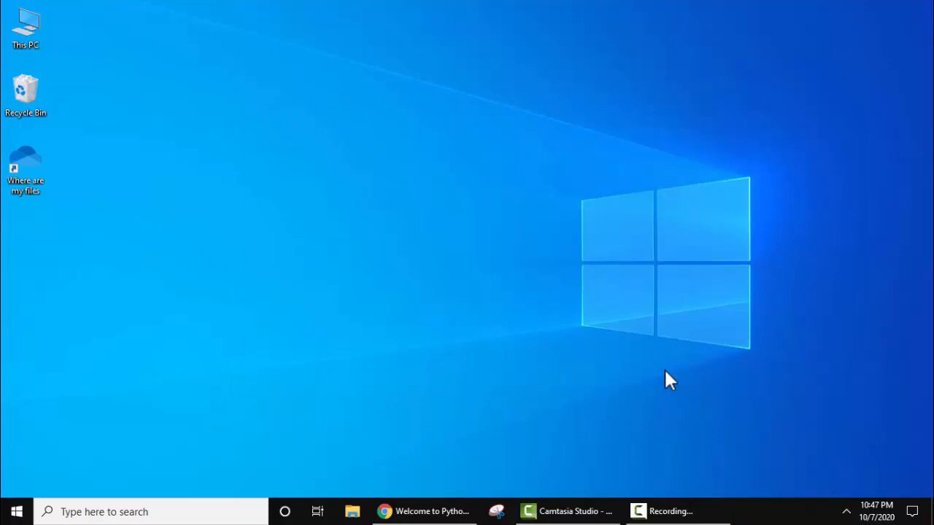
# - Find cmd in Start and run Command Prompt as administrator
pyautogui.click(13, 512)
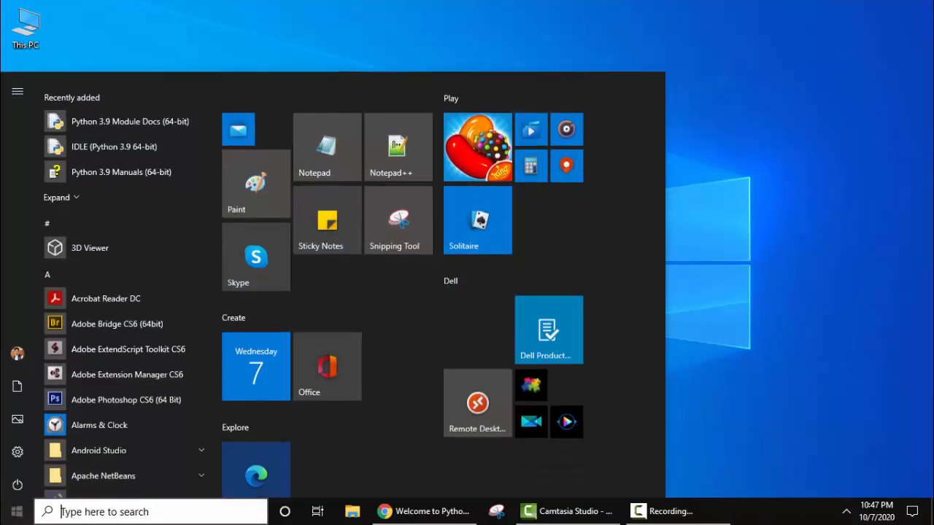
pyautogui.write('cmd')
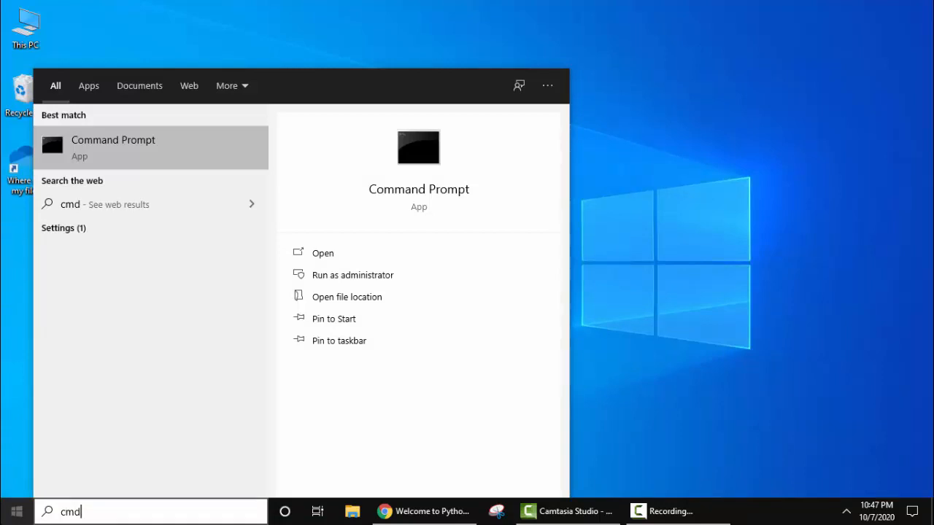
pyautogui.rightClick(113, 145)
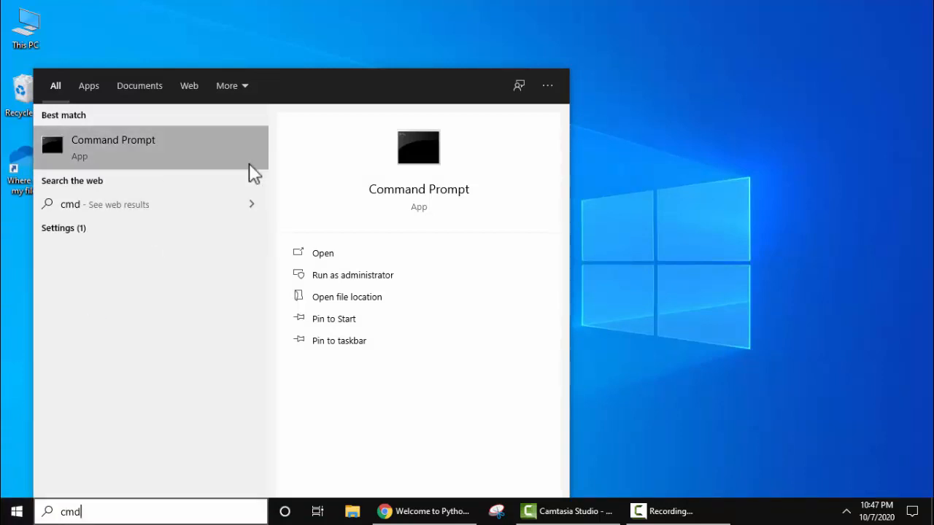
pyautogui.click(352, 274)
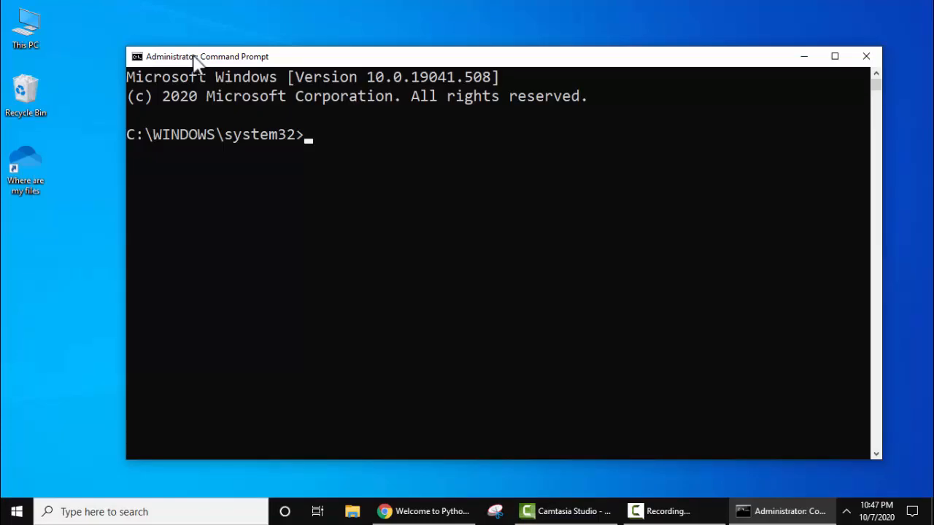
# - Run python --version to confirm Python 3.9.0 is installed
pyautogui.write('p')
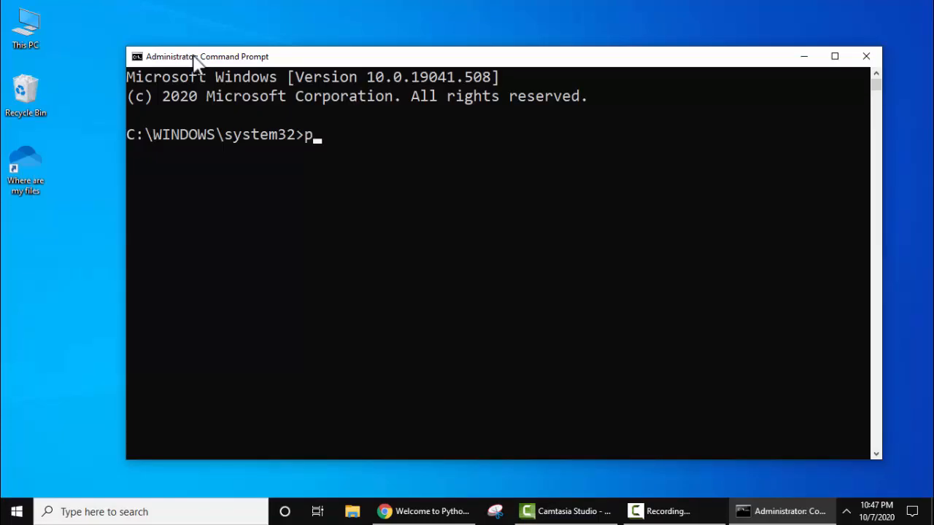
pyautogui.write('ython --')
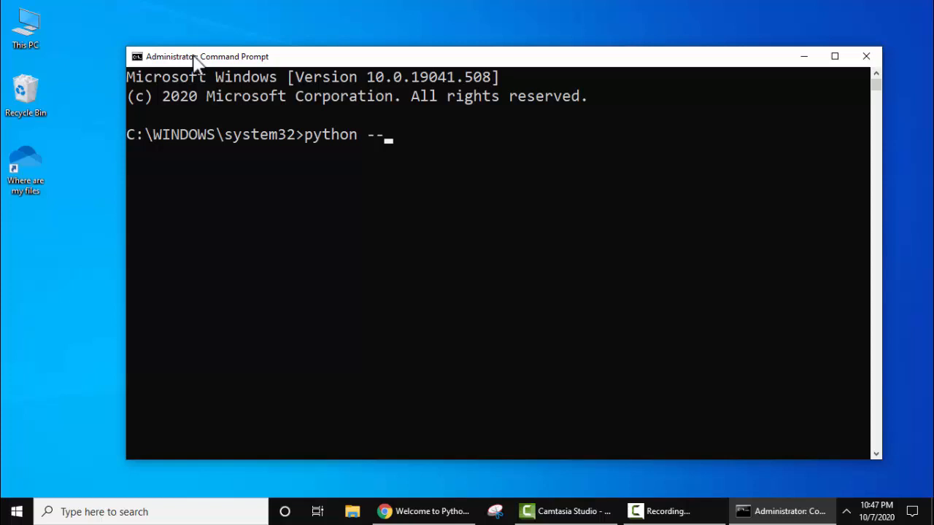
pyautogui.write('version')
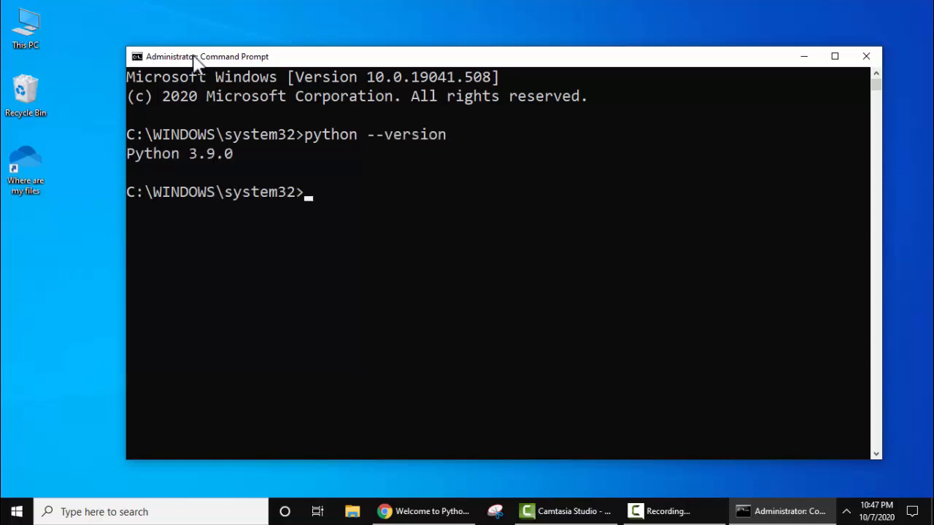
pyautogui.moveTo(119, 73)
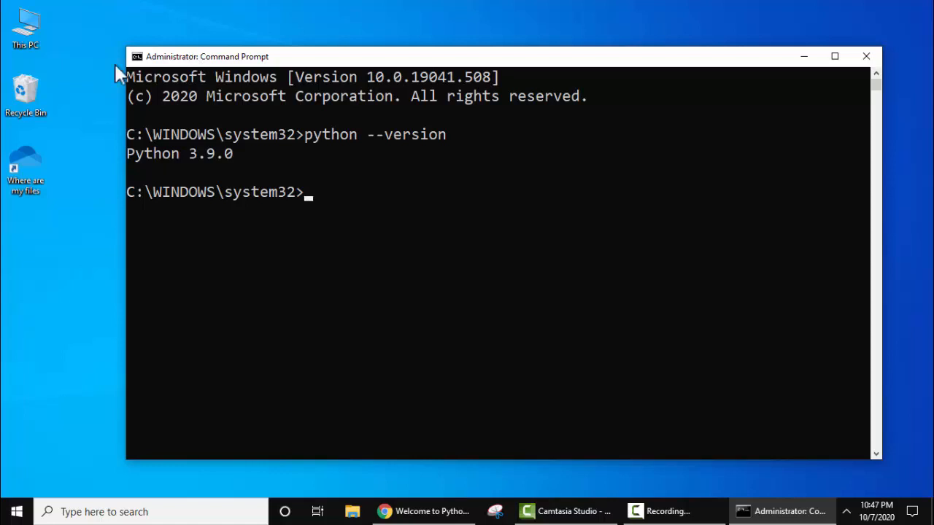
pyautogui.moveTo(589, 30)
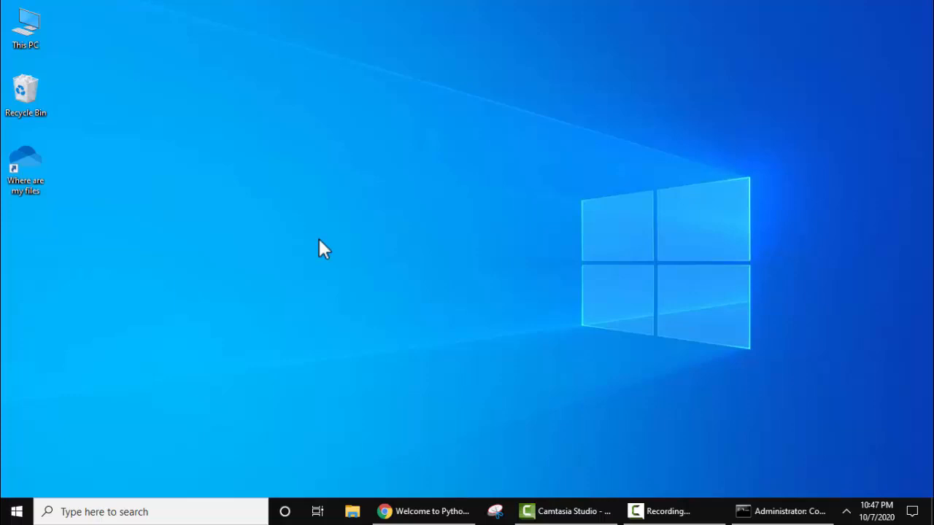
# - In IDLE, print "My first Python Program", then type print("Subs")
pyautogui.click(12, 511)
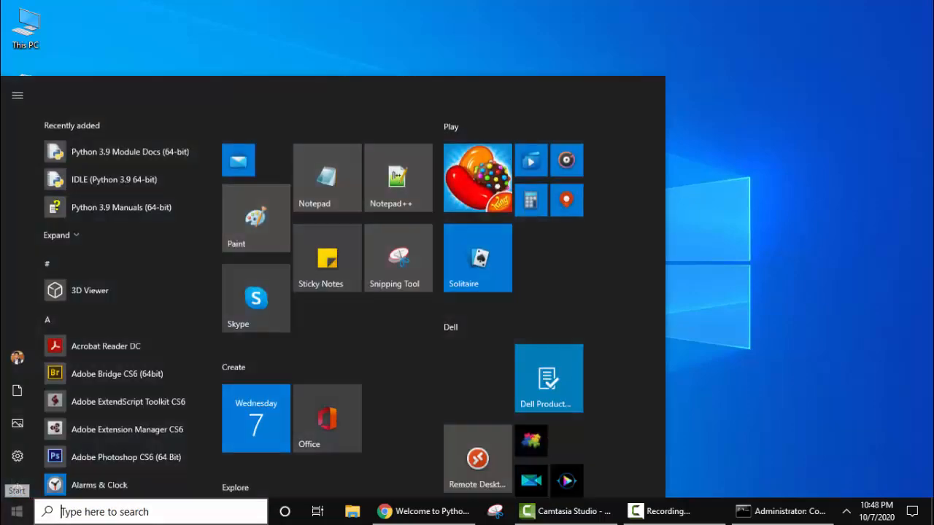
pyautogui.write('python')
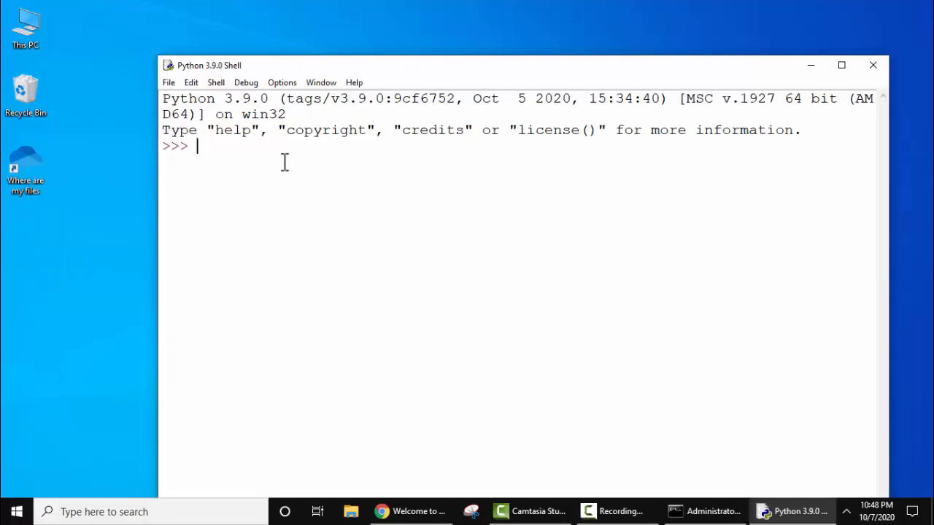
pyautogui.write('print')
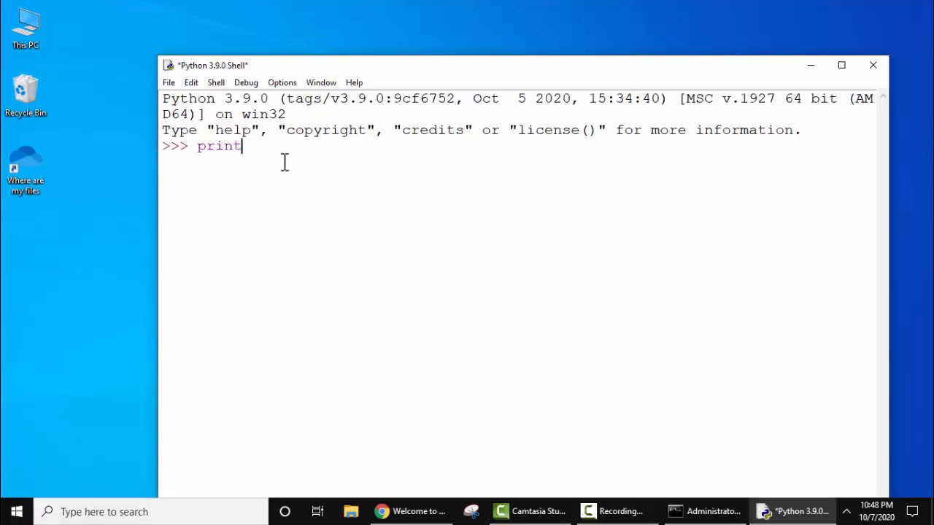
pyautogui.write('("')
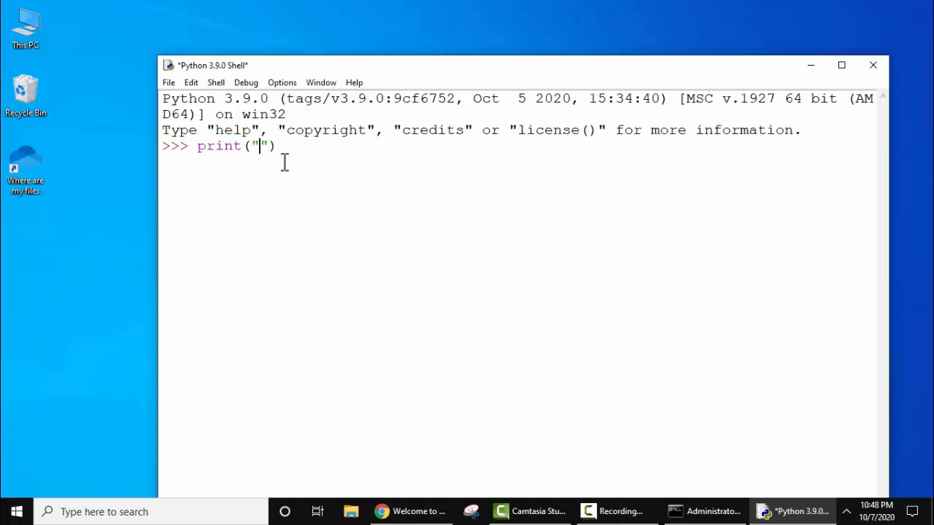
pyautogui.write('My first Python Program')
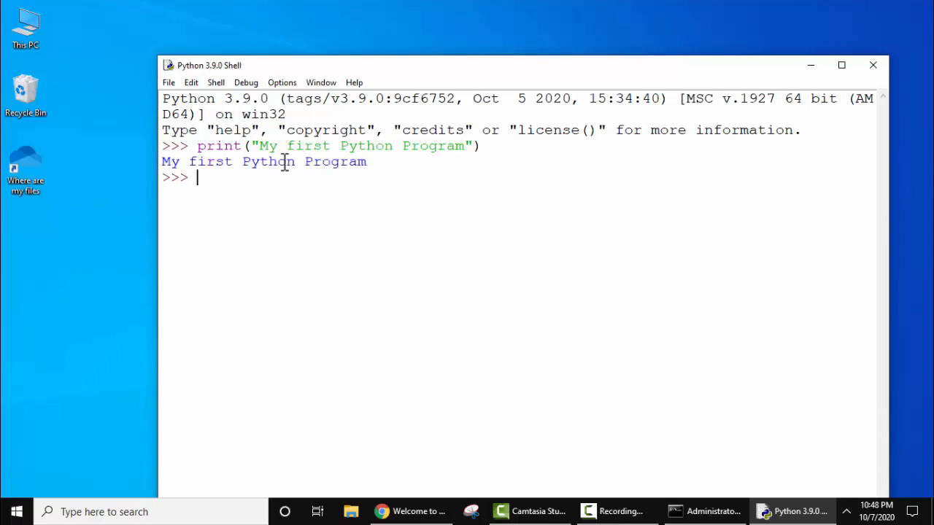
pyautogui.write('print(')
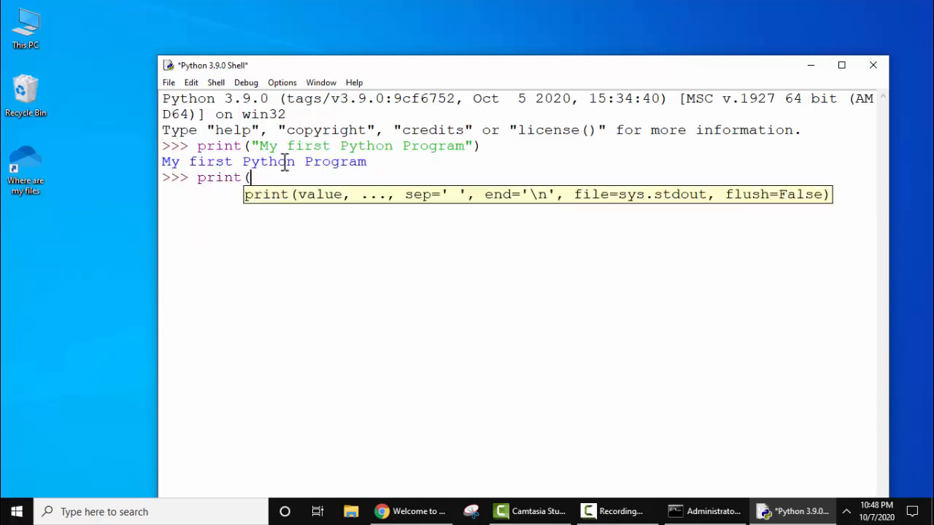
pyautogui.write('"Subs")')
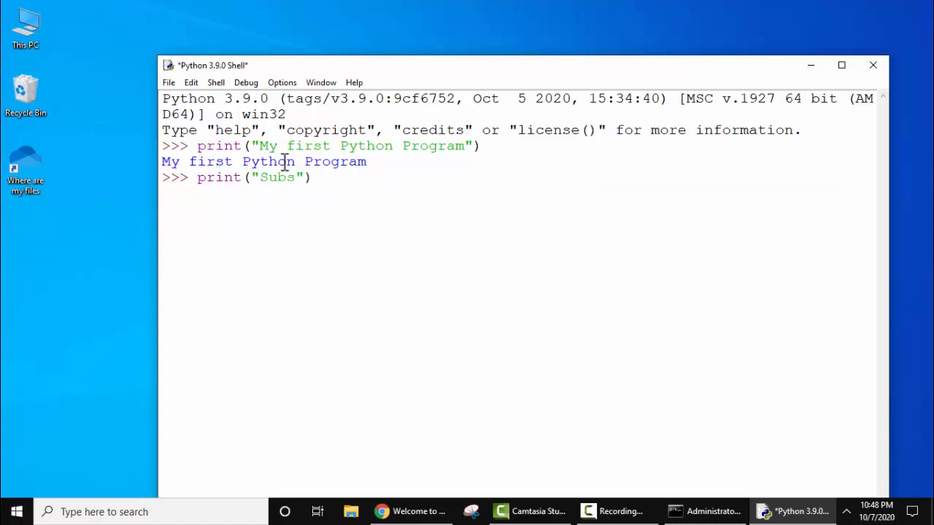